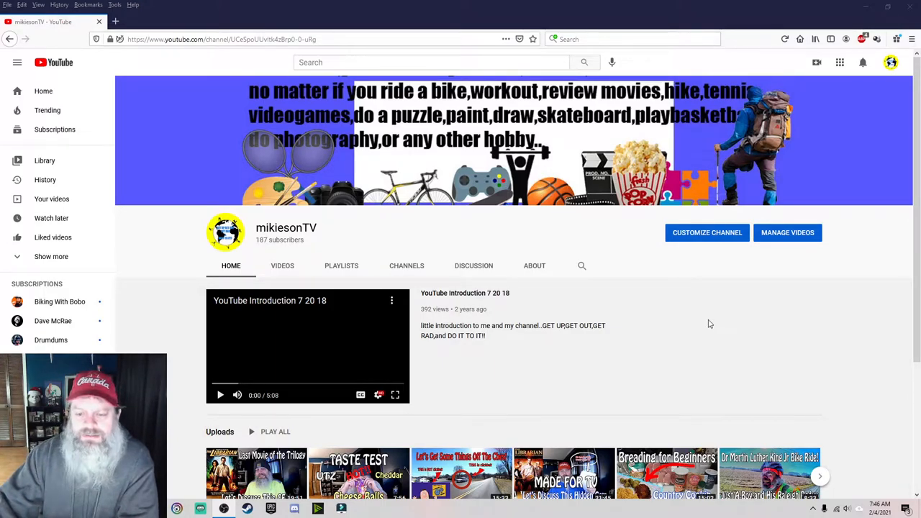
pyautogui.moveTo(757, 314)
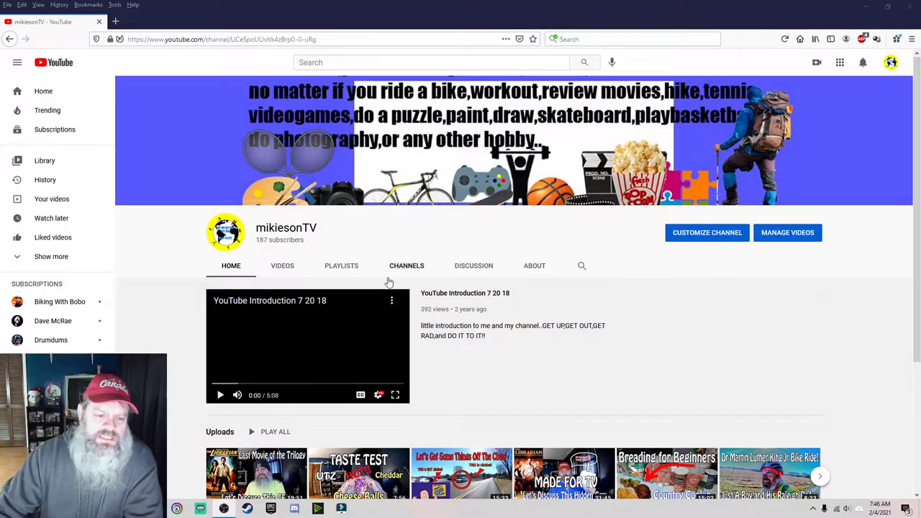
# Show the mikiesonTV channel's Videos tab with its grid of uploads
pyautogui.doubleClick(277, 239)
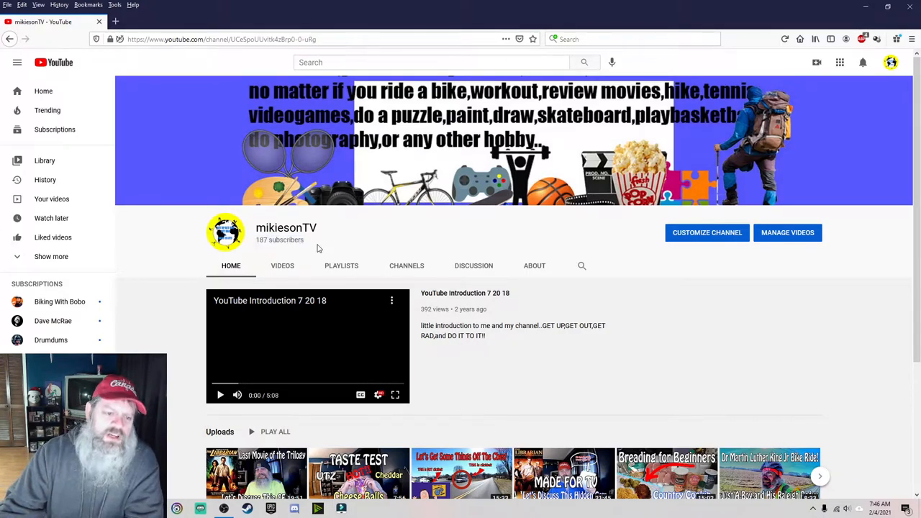
pyautogui.doubleClick(279, 239)
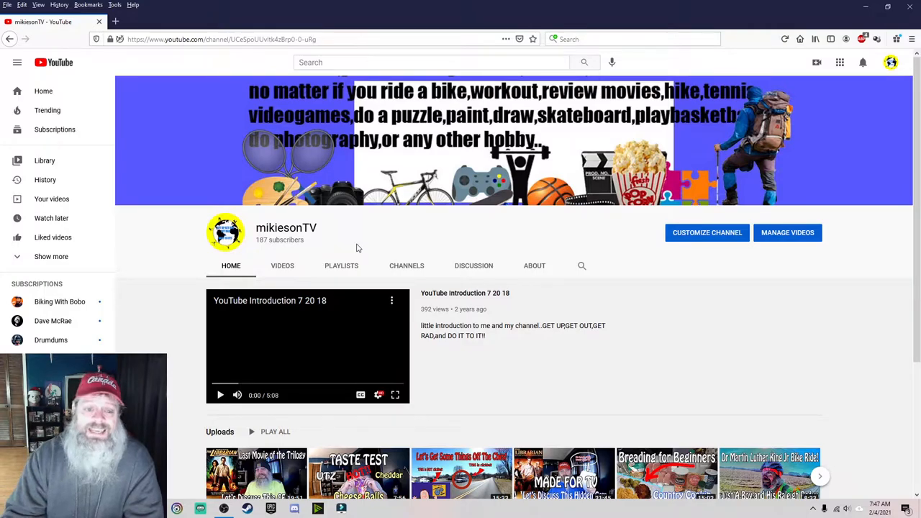
pyautogui.moveTo(382, 256)
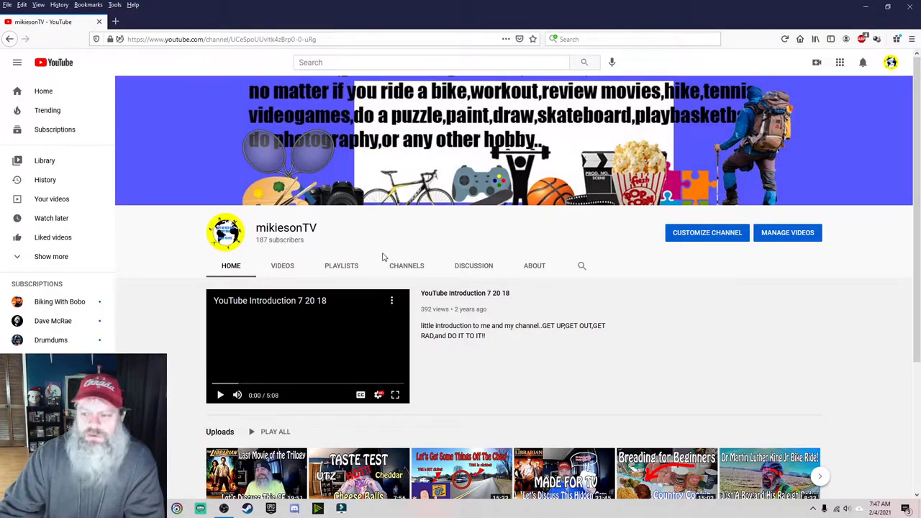
pyautogui.moveTo(344, 256)
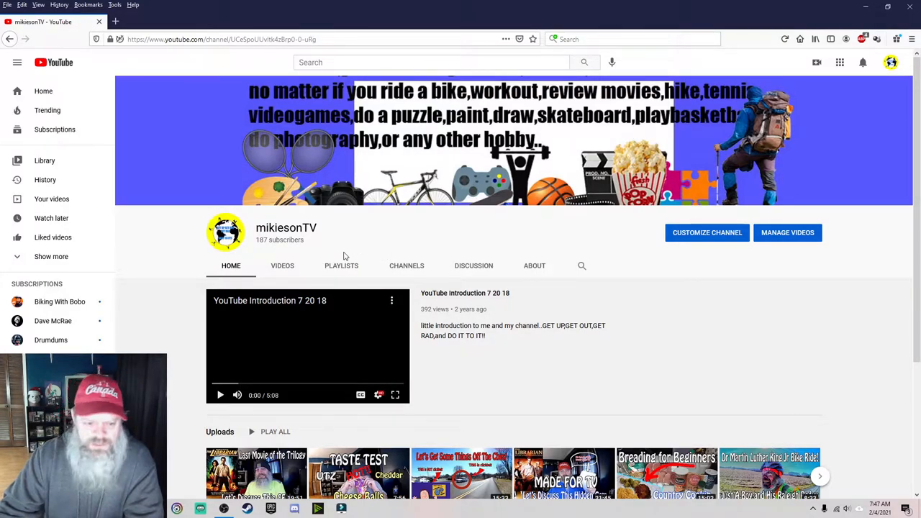
pyautogui.click(282, 264)
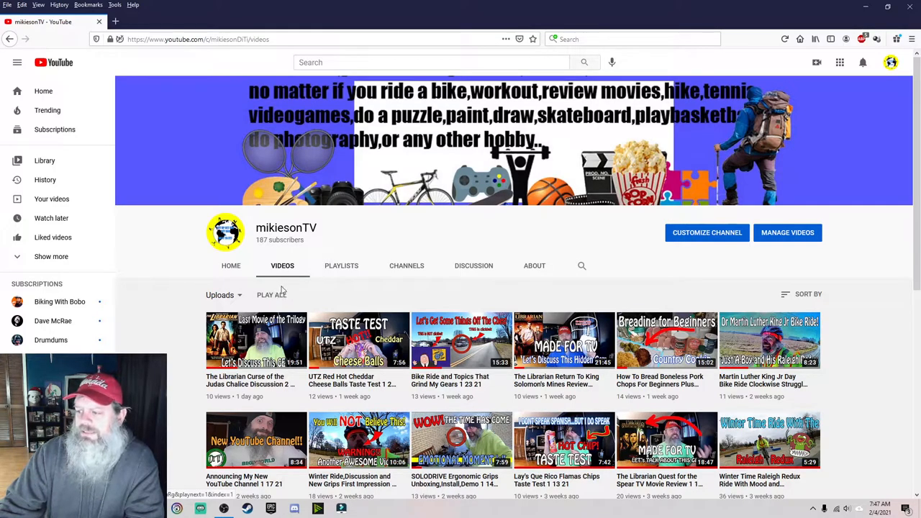
pyautogui.moveTo(272, 296)
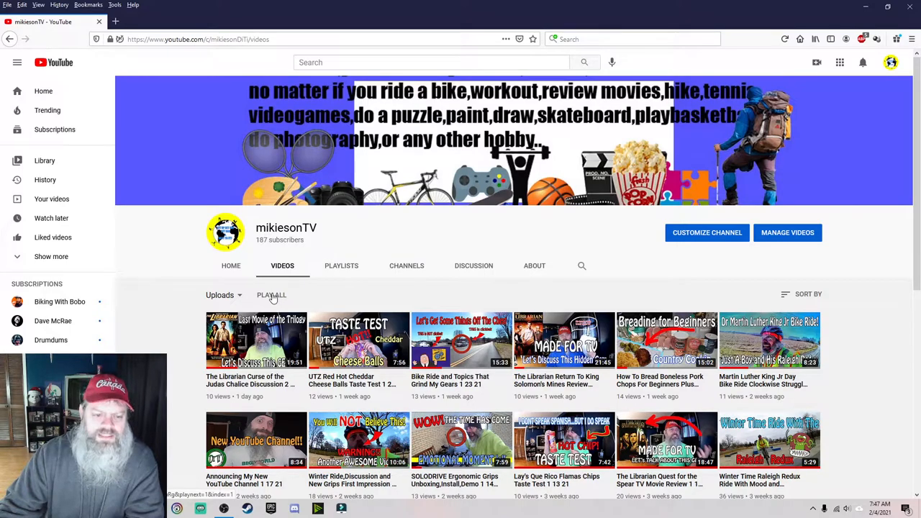
# Play all uploads, starting with The Librarian Curse of the Judas Chalice Discussion 2 2 21
pyautogui.click(256, 340)
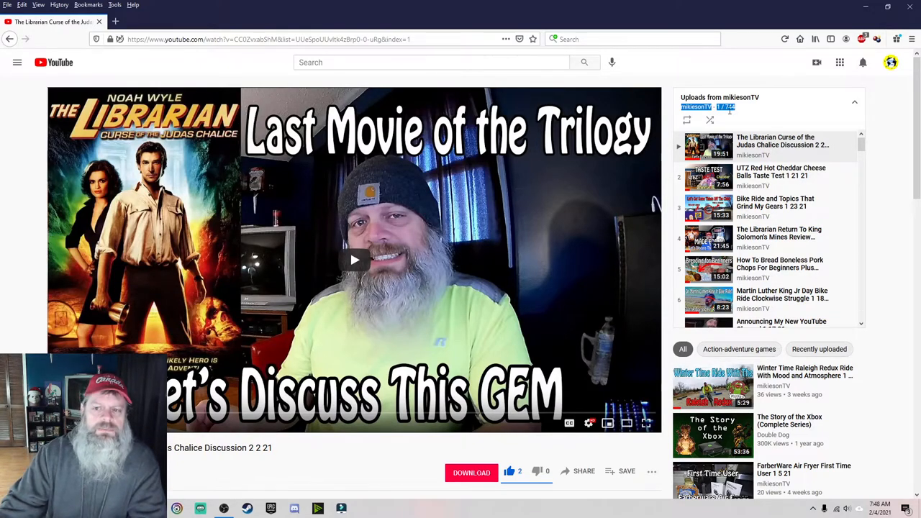
pyautogui.moveTo(708, 121)
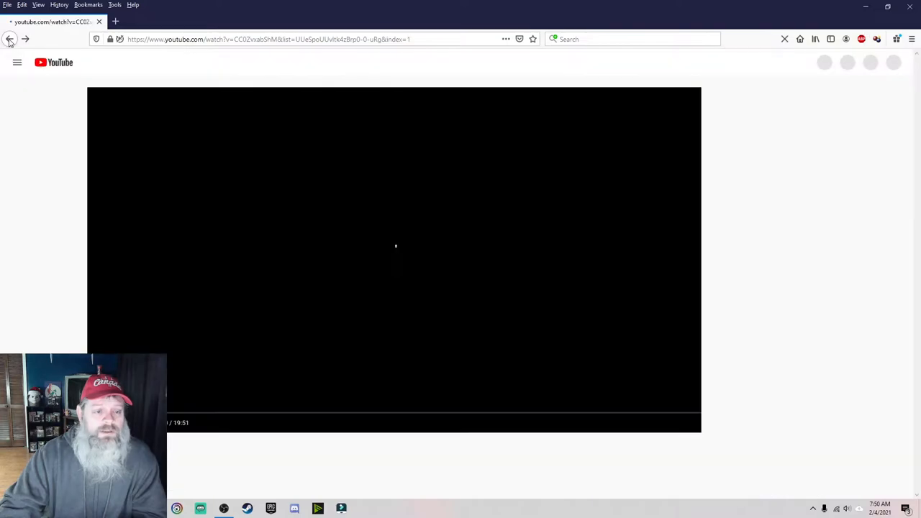
# Return from the playing playlist to the channel's videos grid
pyautogui.click(8, 39)
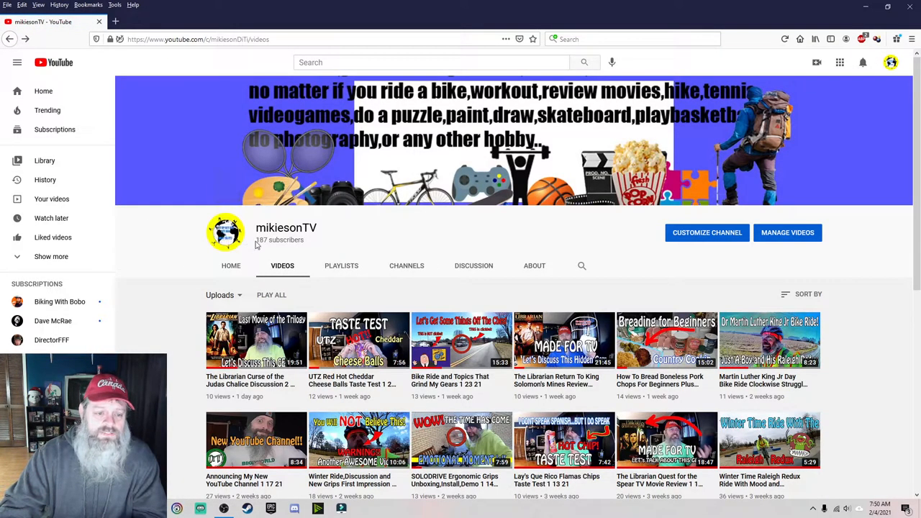
pyautogui.doubleClick(280, 239)
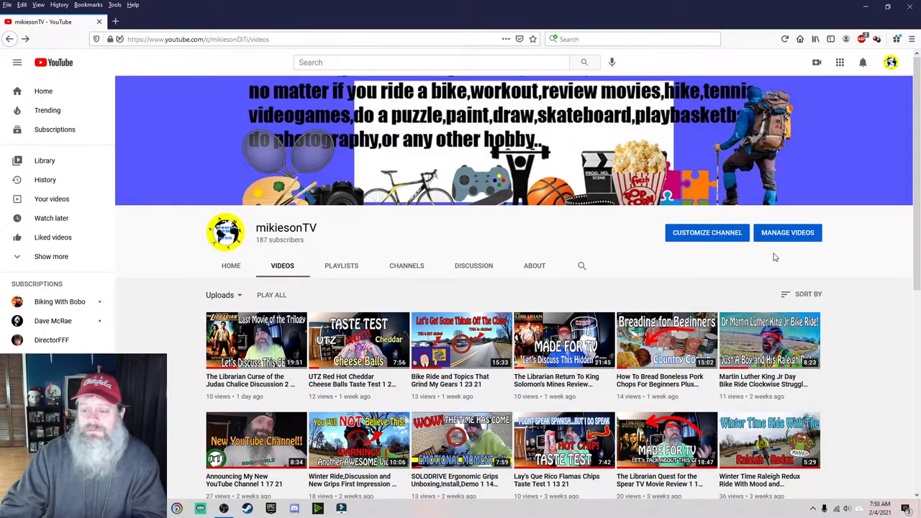
pyautogui.moveTo(737, 246)
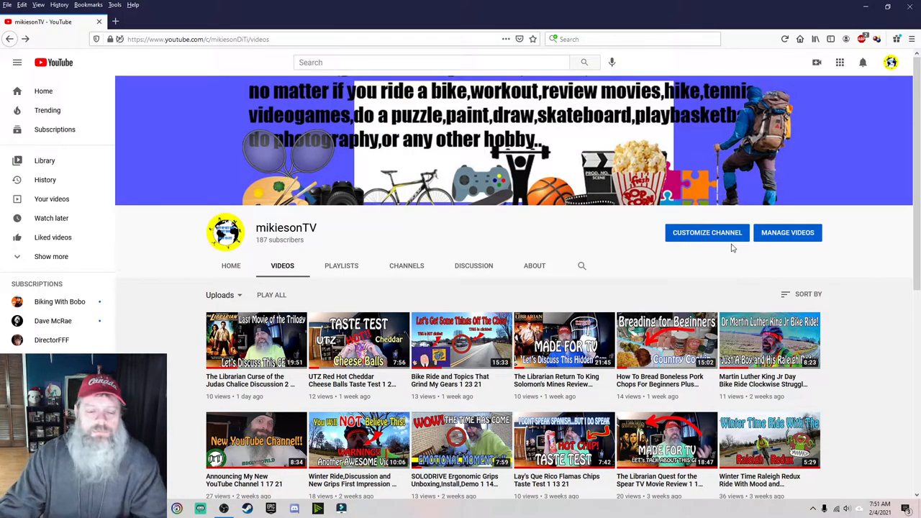
pyautogui.moveTo(798, 239)
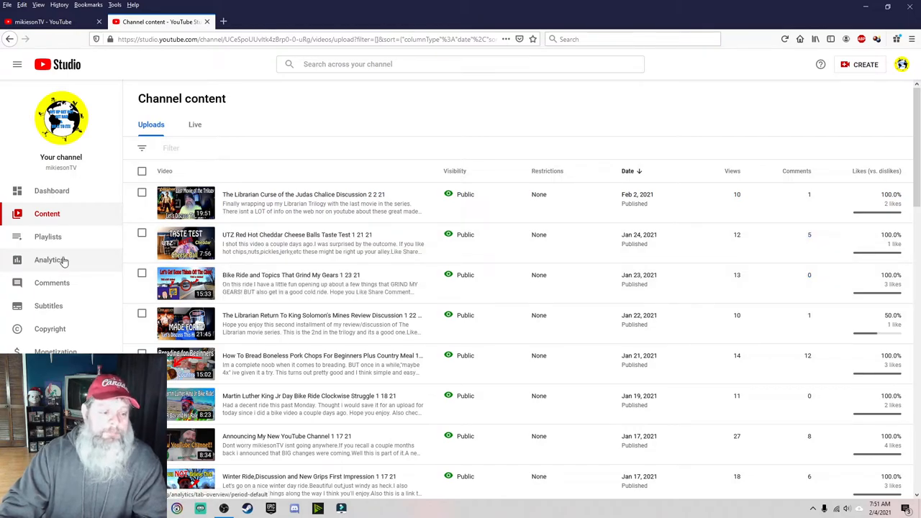
# In the 28-day analytics overview, switch the chart between subscribers, estimated revenue, views and watch time
pyautogui.click(49, 259)
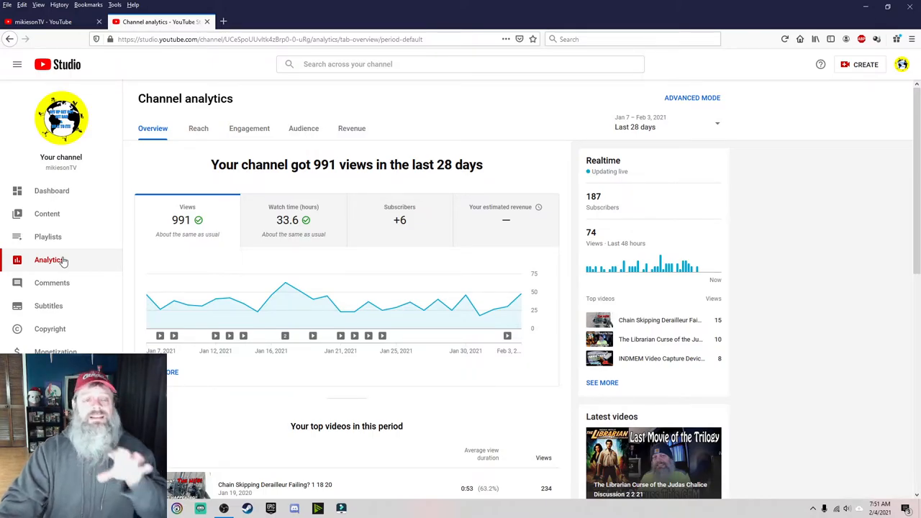
pyautogui.moveTo(207, 266)
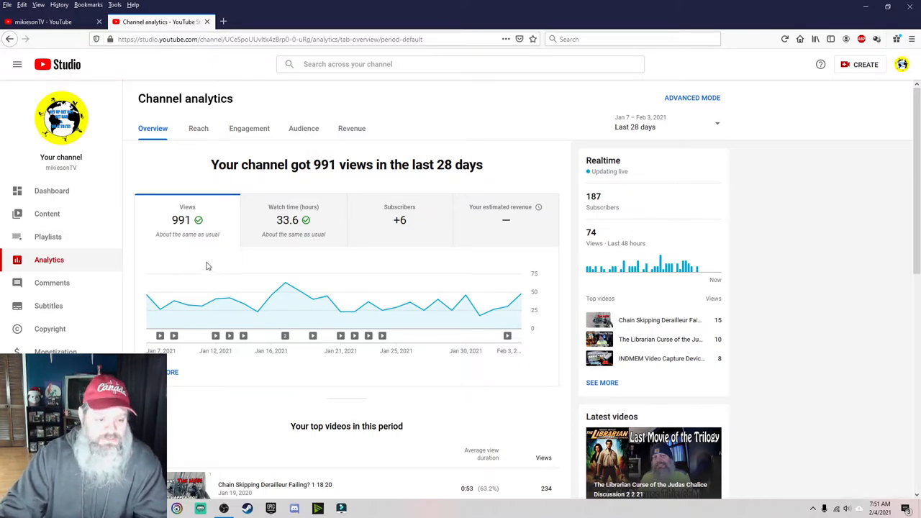
pyautogui.scroll(-3)
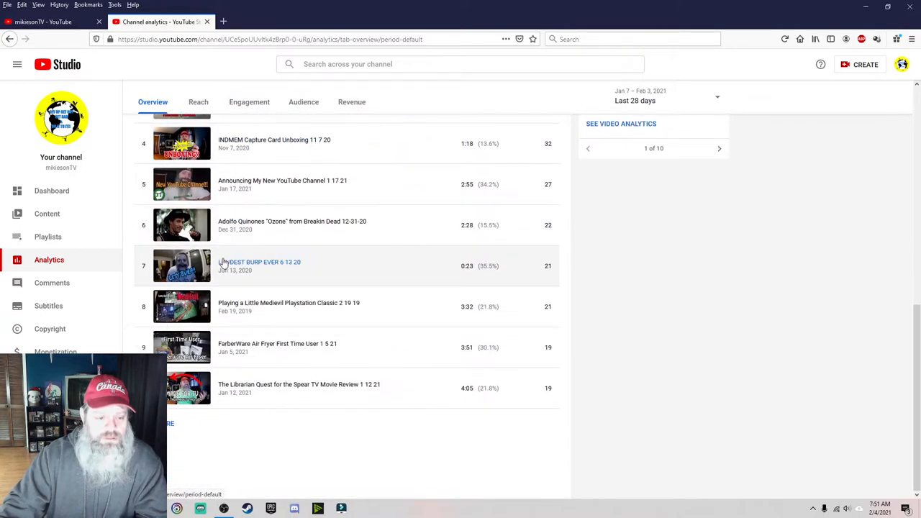
pyautogui.scroll(3)
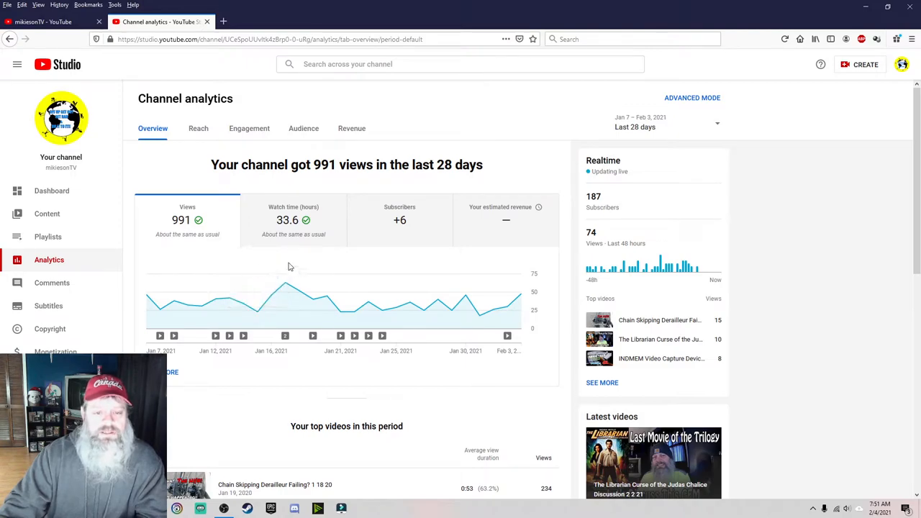
pyautogui.click(400, 219)
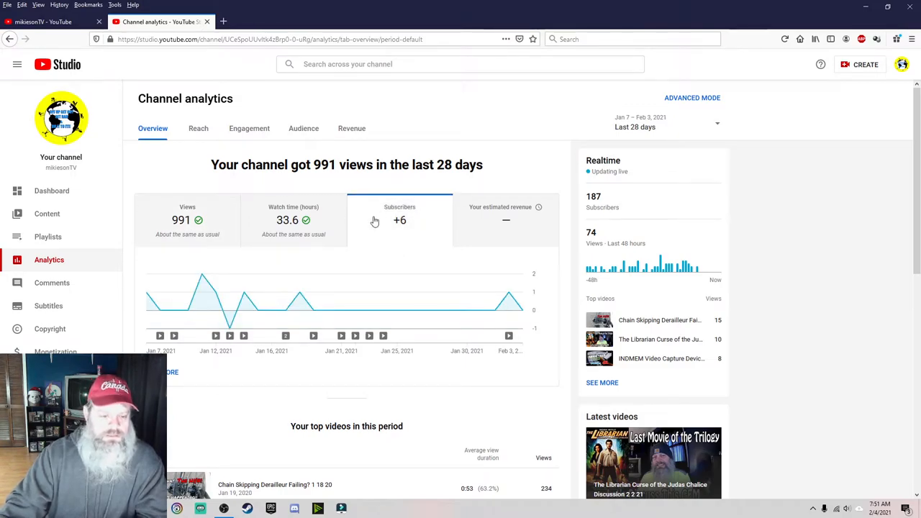
pyautogui.click(506, 213)
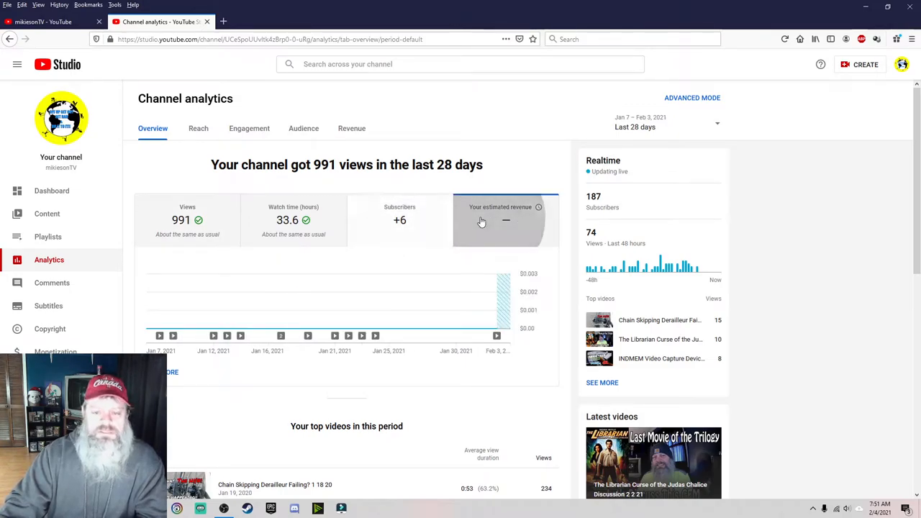
pyautogui.click(188, 218)
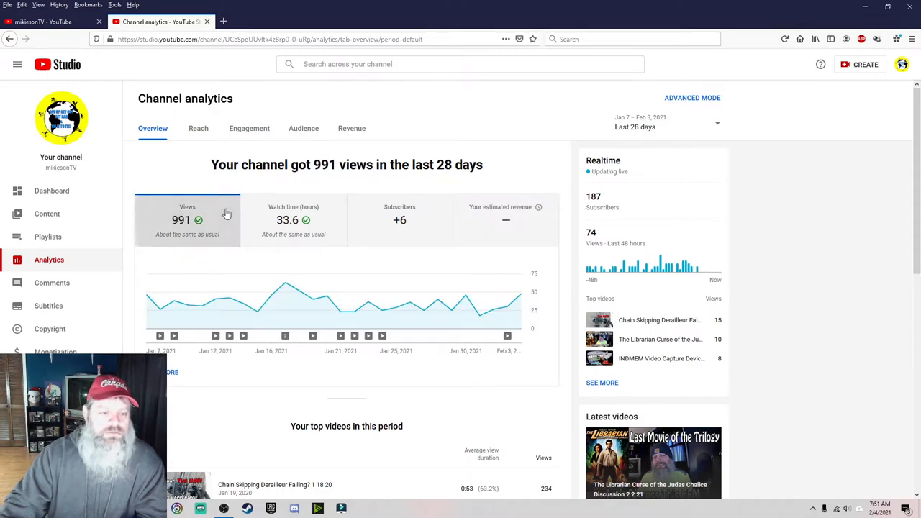
pyautogui.click(293, 219)
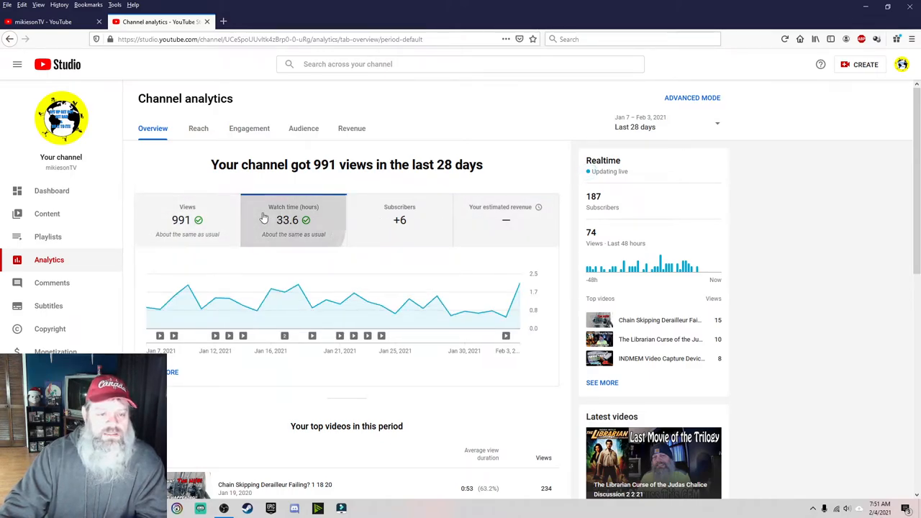
# Show the Reach tab's impressions, click-through rate and Traffic source types card
pyautogui.click(198, 128)
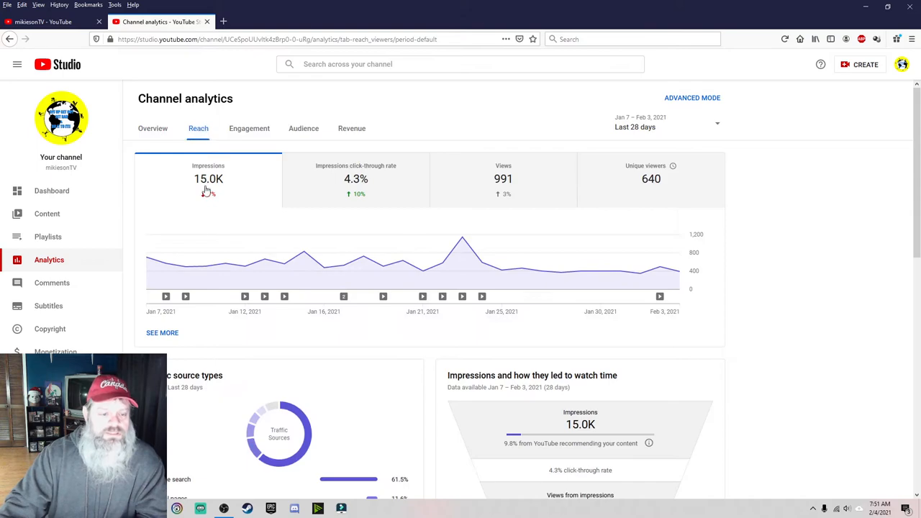
pyautogui.scroll(-3)
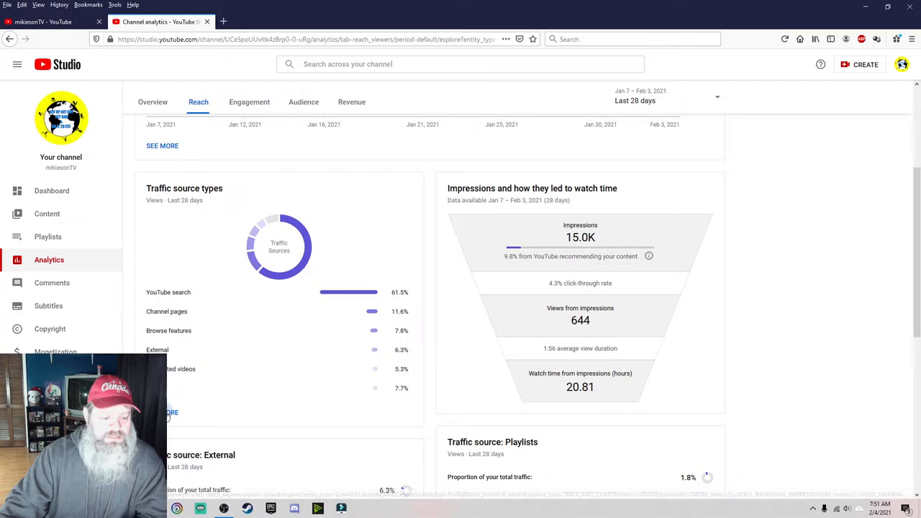
# Expand Traffic source types into the advanced report listing YouTube search at the top
pyautogui.click(161, 146)
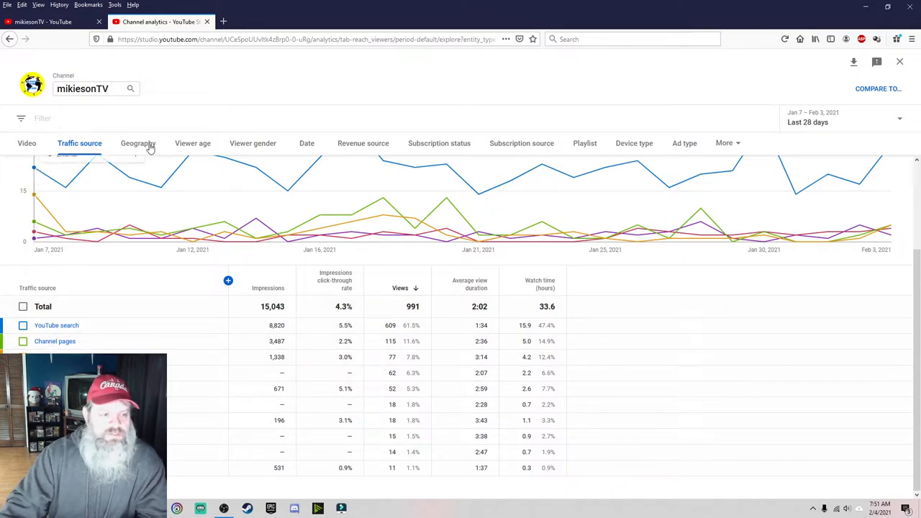
pyautogui.moveTo(281, 147)
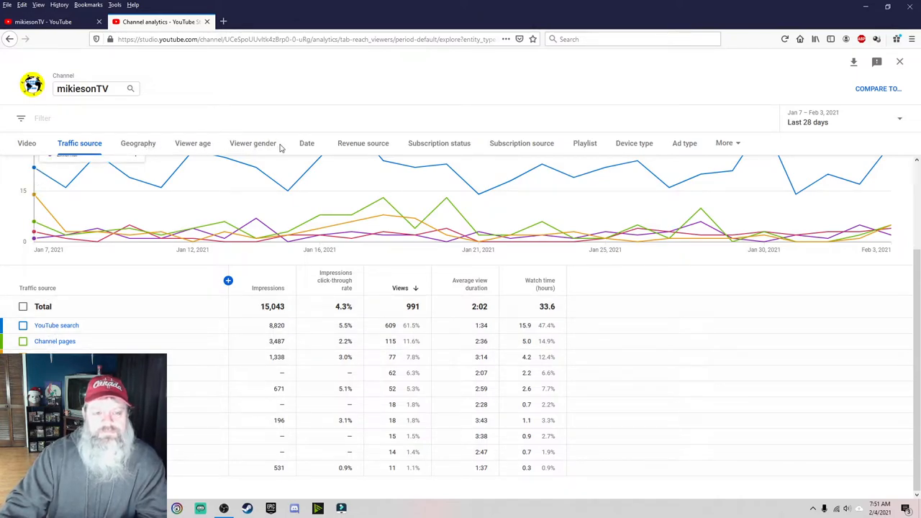
# View the subscription status breakdown, then the subscription source report of gained and lost subscribers
pyautogui.click(439, 142)
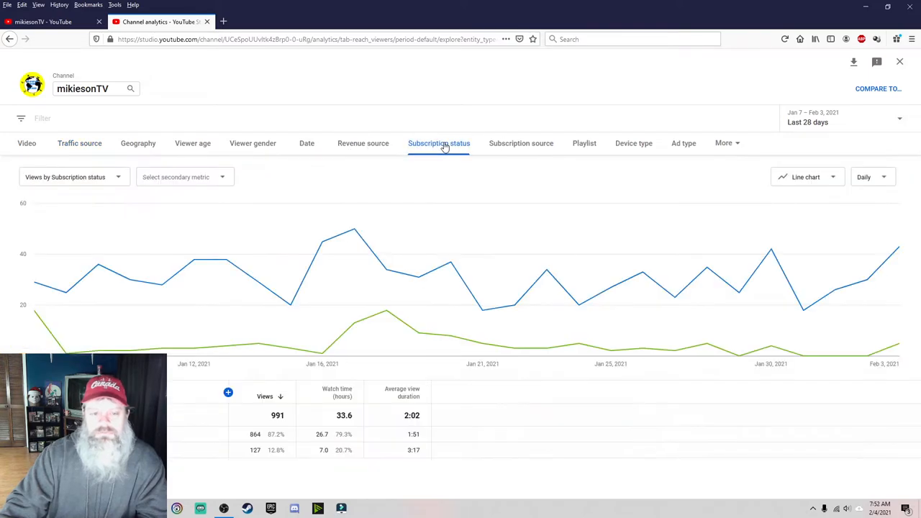
pyautogui.moveTo(445, 147)
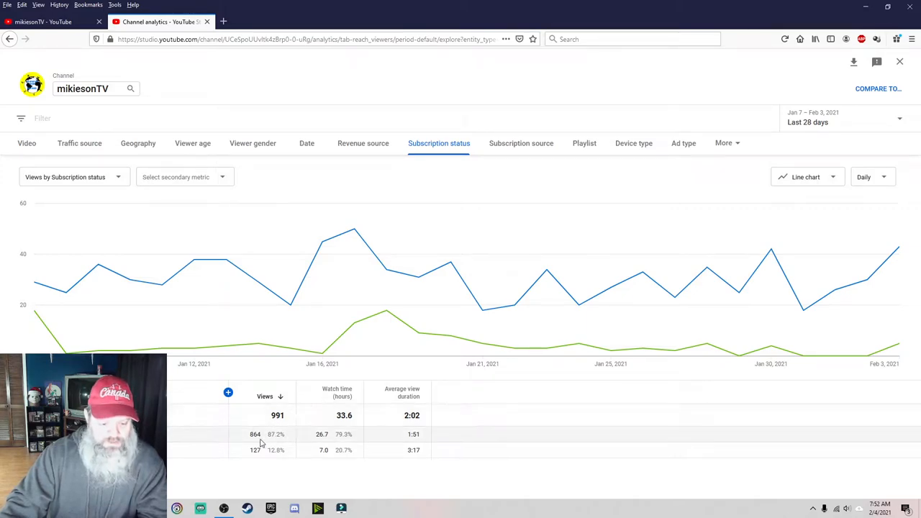
pyautogui.moveTo(279, 442)
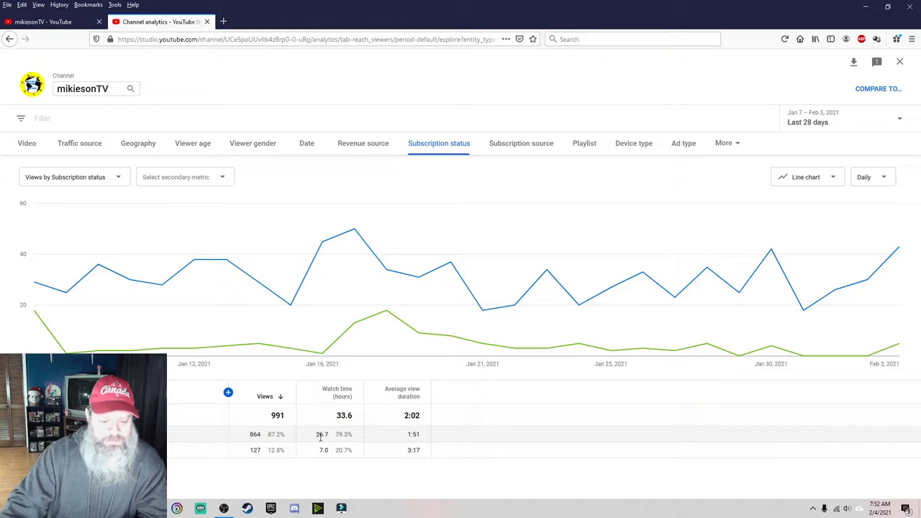
pyautogui.moveTo(409, 442)
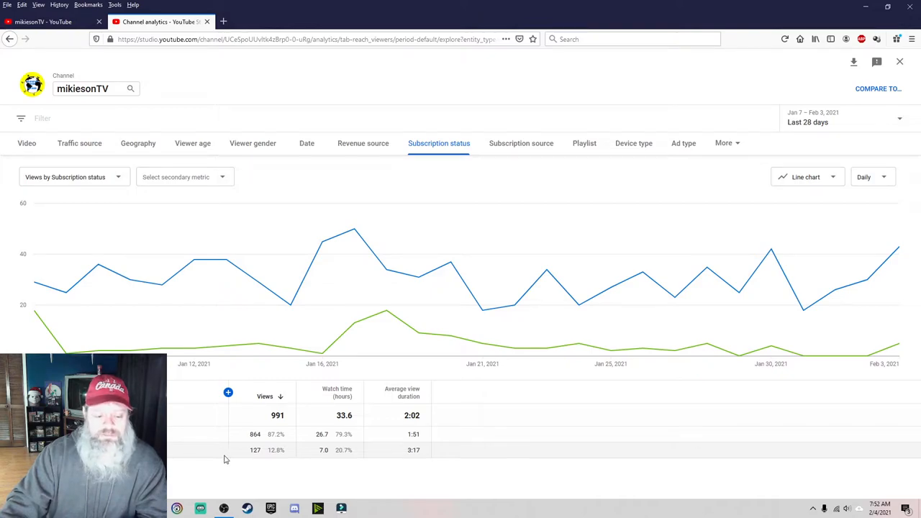
pyautogui.moveTo(325, 453)
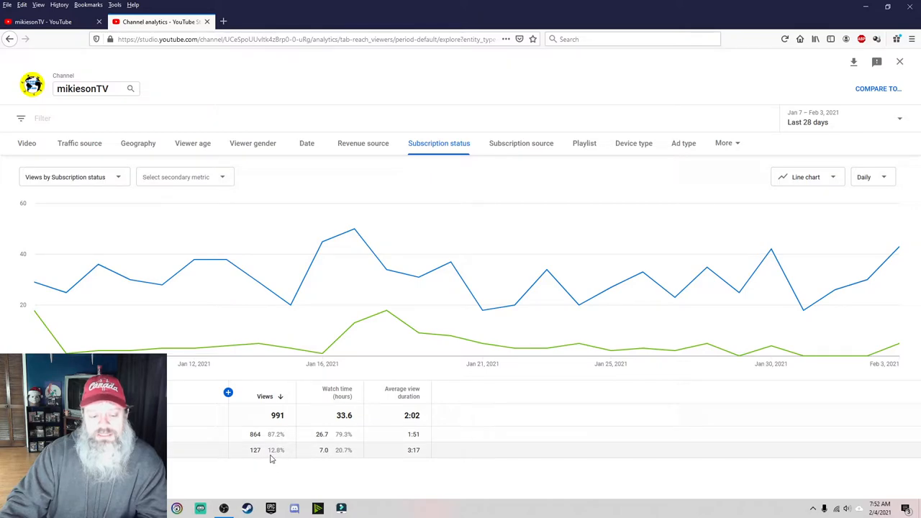
pyautogui.moveTo(409, 458)
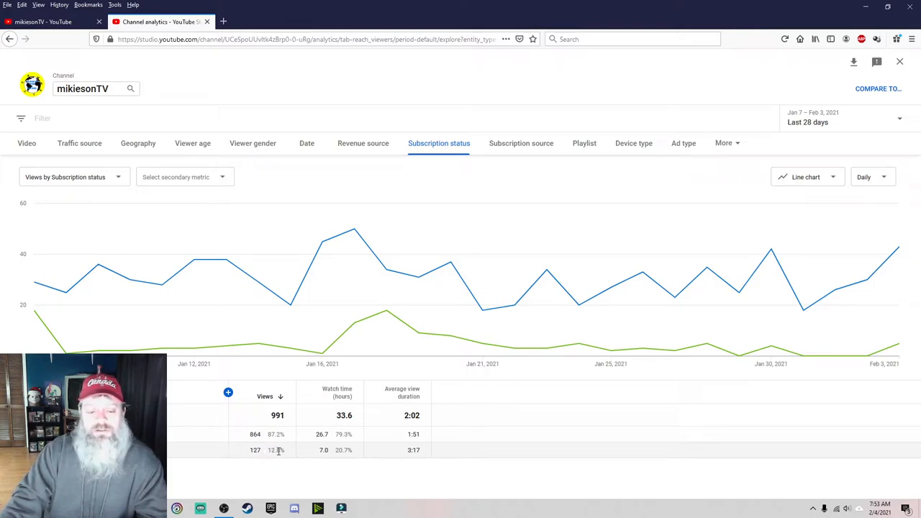
pyautogui.moveTo(287, 416)
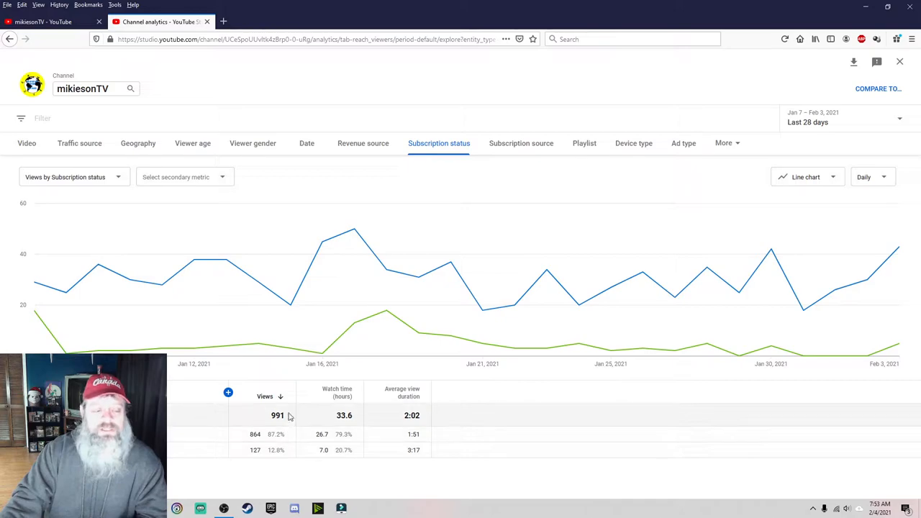
pyautogui.moveTo(480, 141)
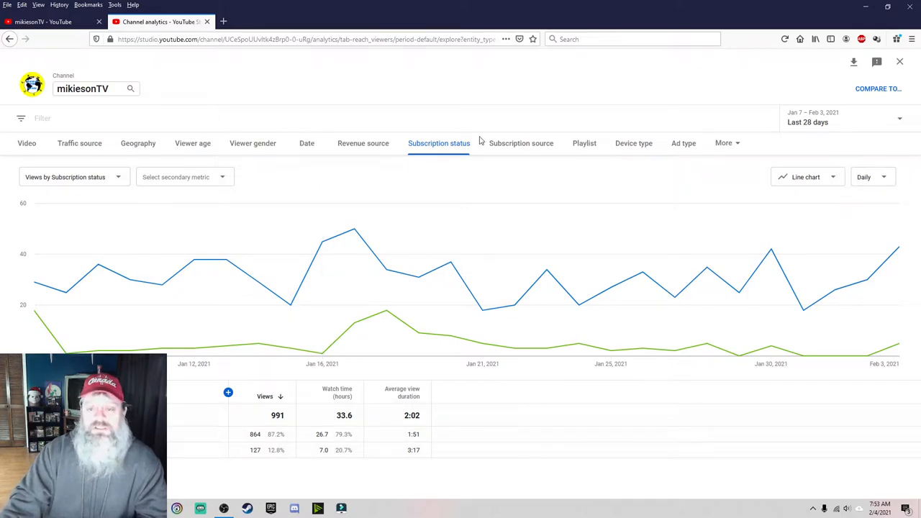
pyautogui.click(521, 142)
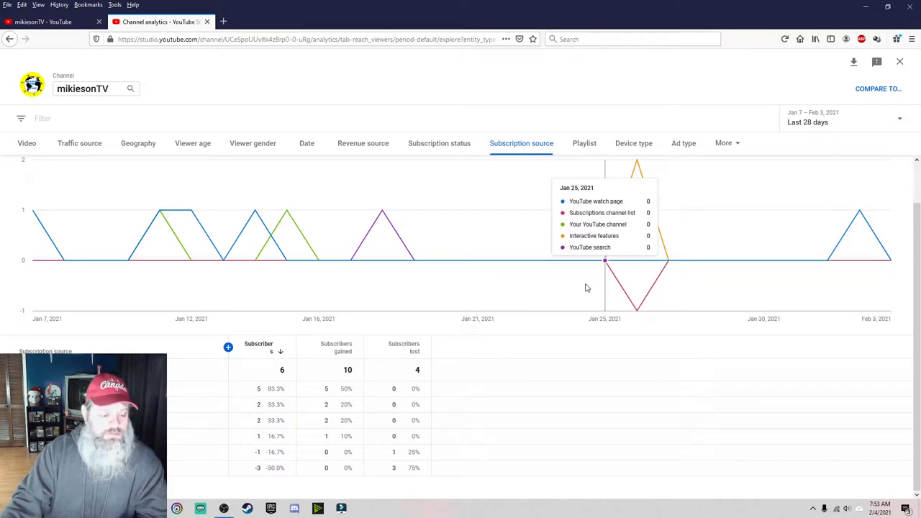
pyautogui.moveTo(573, 262)
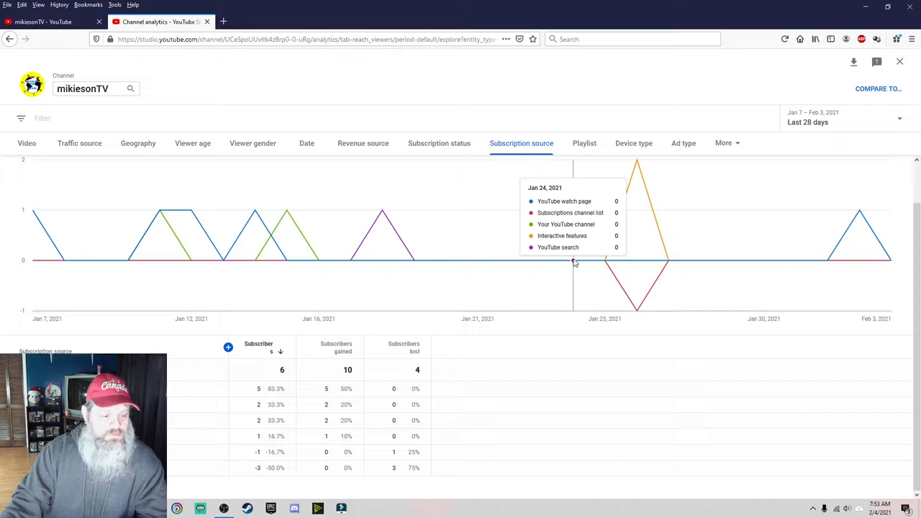
pyautogui.moveTo(587, 146)
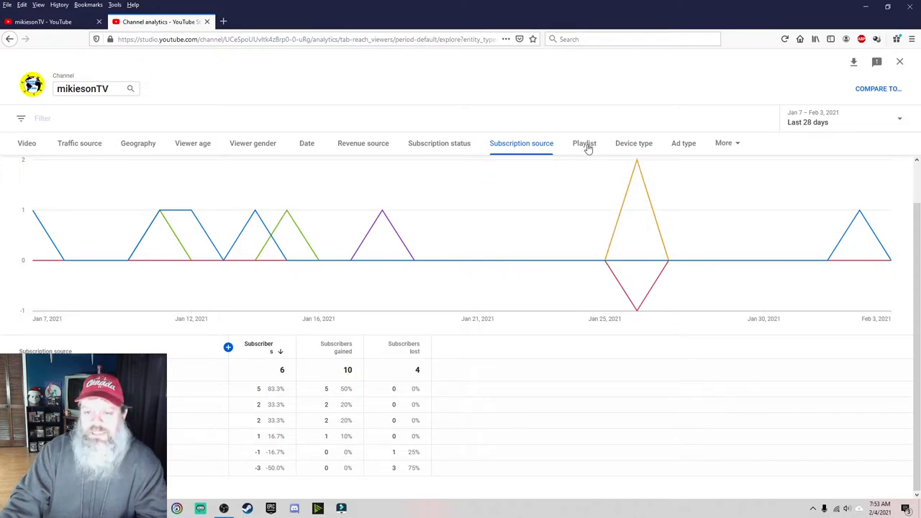
# Review the device type breakdown of views, then go back to the per-video report
pyautogui.click(633, 144)
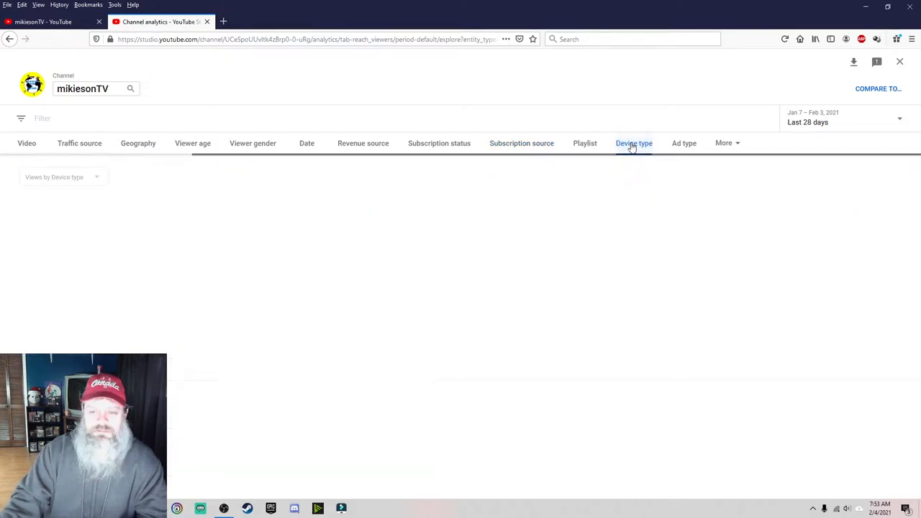
pyautogui.click(633, 144)
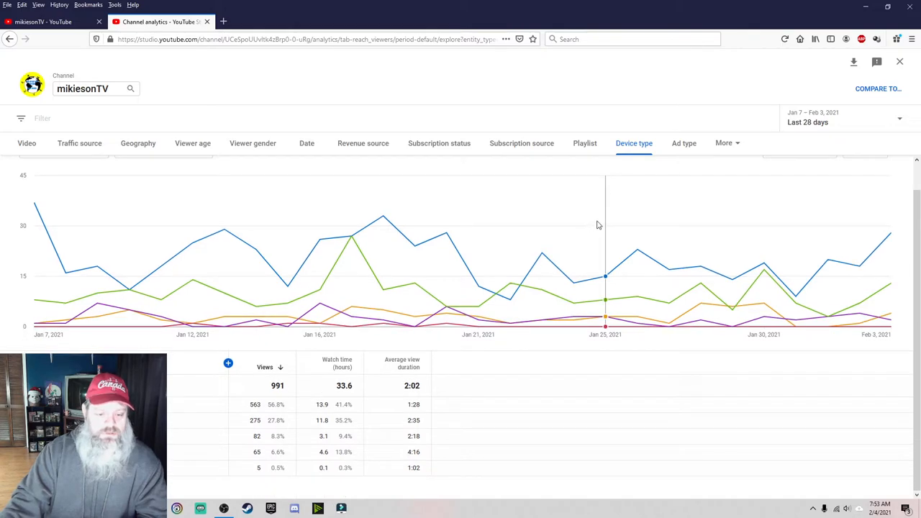
pyautogui.moveTo(712, 155)
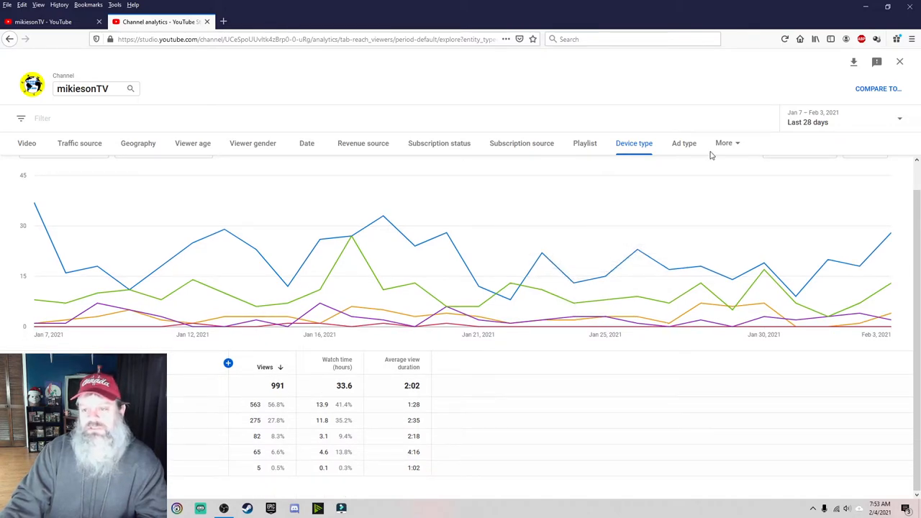
pyautogui.moveTo(213, 91)
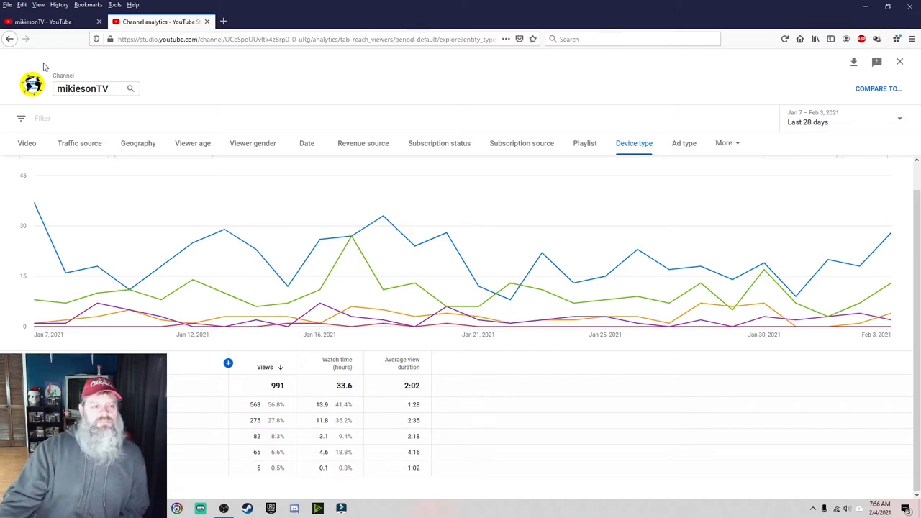
pyautogui.click(26, 144)
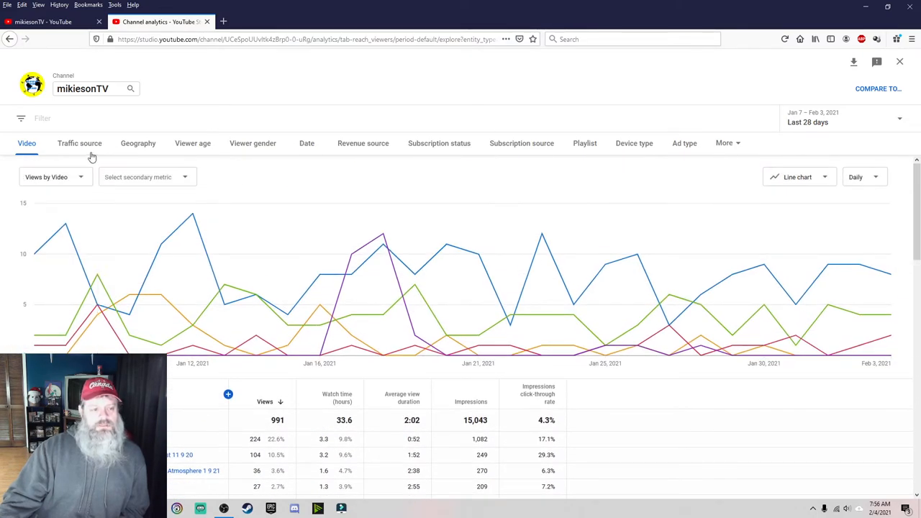
# Switch the advanced report to the traffic source breakdown led by YouTube search
pyautogui.click(79, 144)
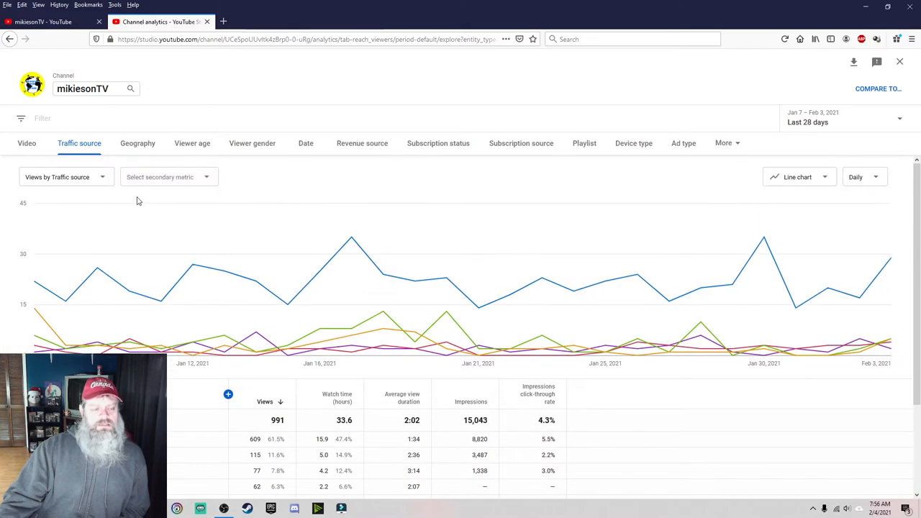
pyautogui.moveTo(251, 179)
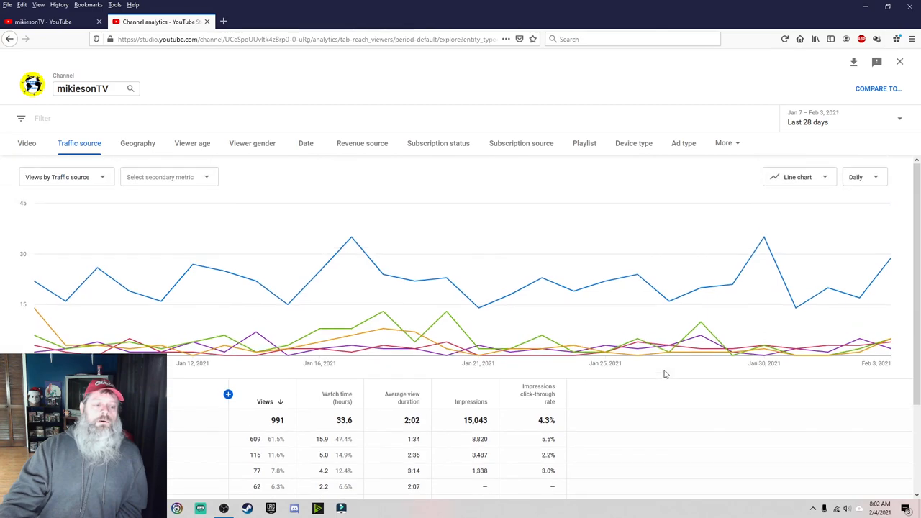
pyautogui.moveTo(573, 290)
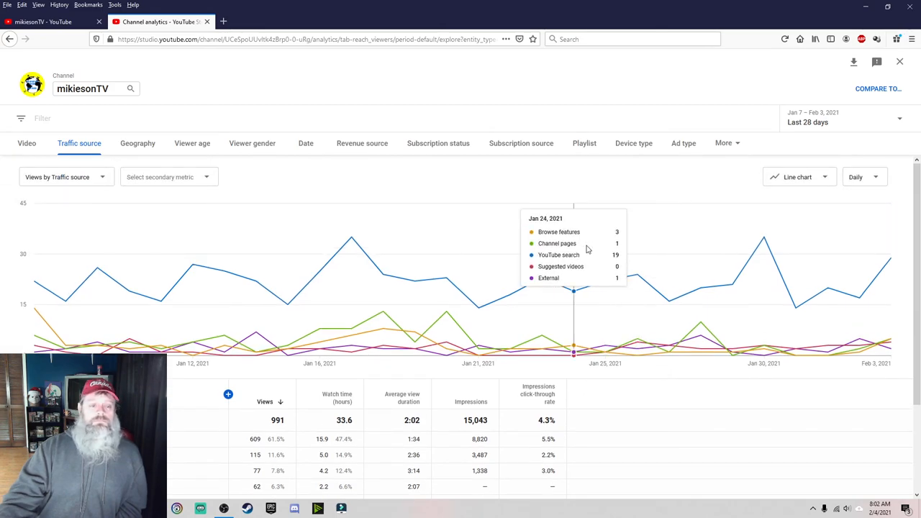
pyautogui.moveTo(432, 83)
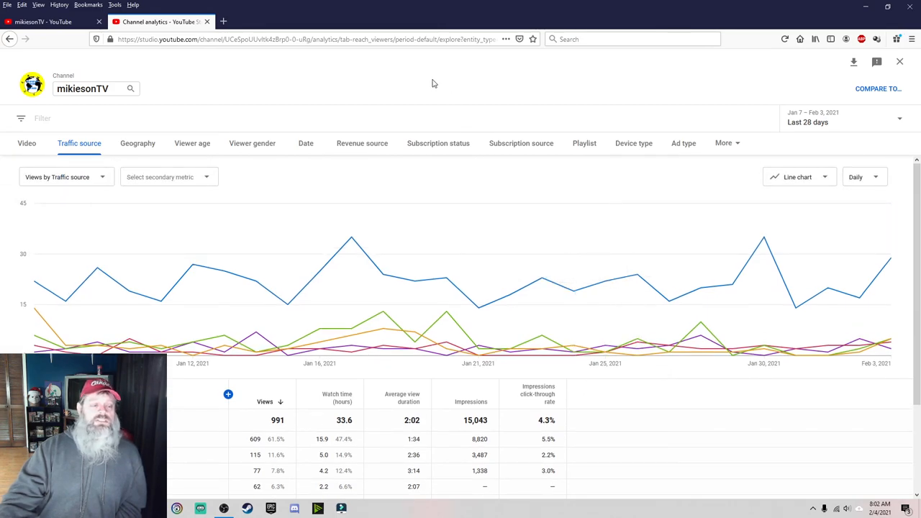
pyautogui.moveTo(584, 144)
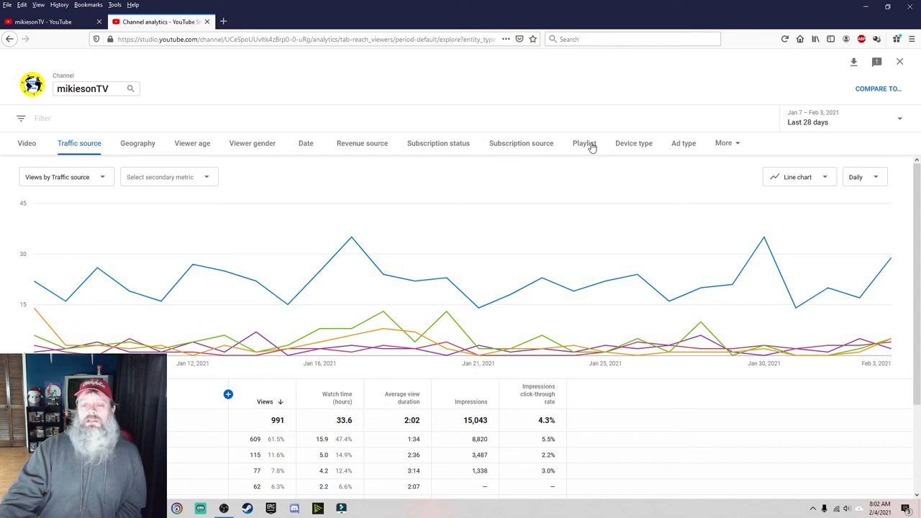
pyautogui.moveTo(535, 83)
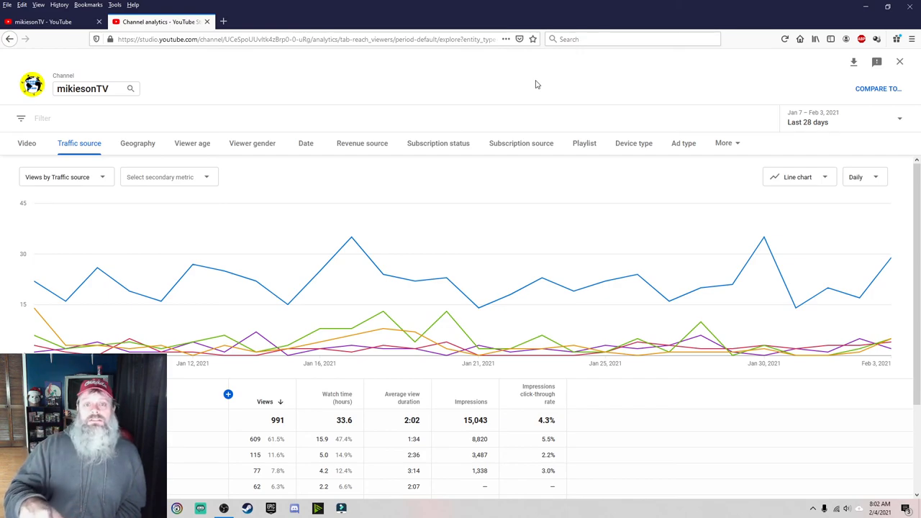
pyautogui.moveTo(478, 252)
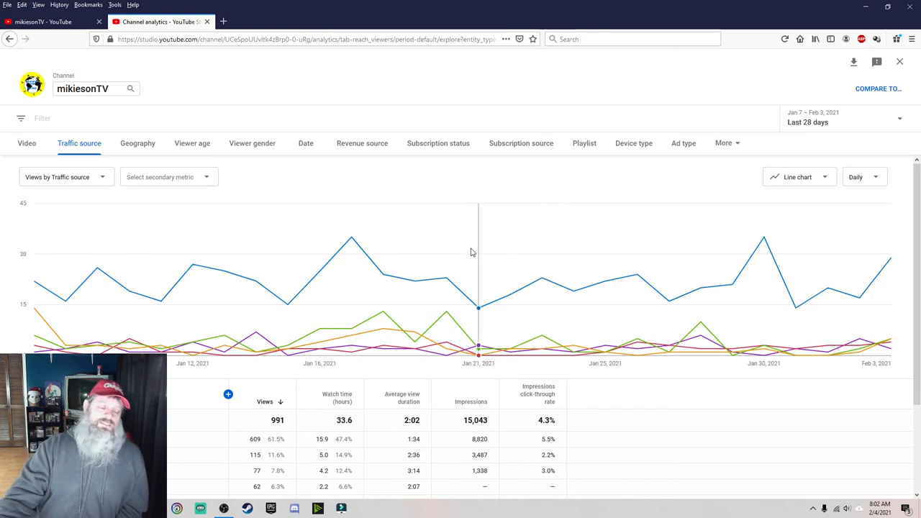
pyautogui.moveTo(493, 75)
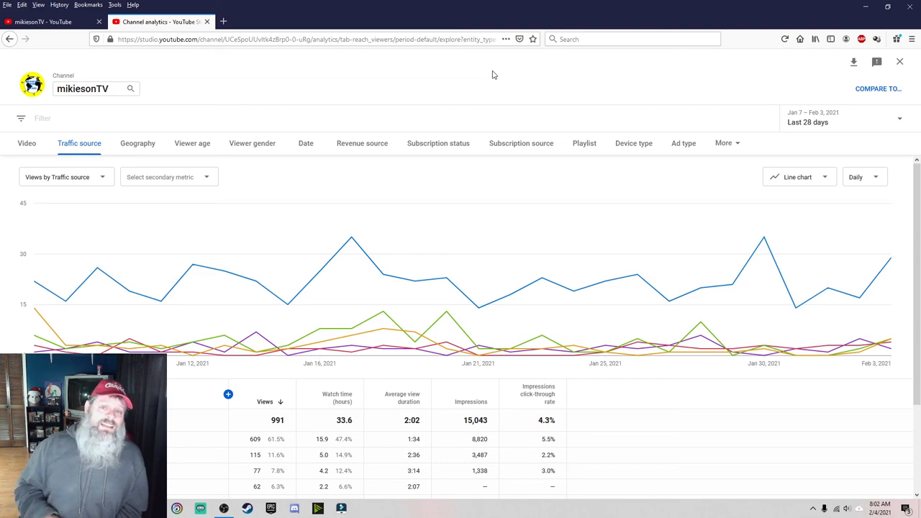
pyautogui.moveTo(475, 72)
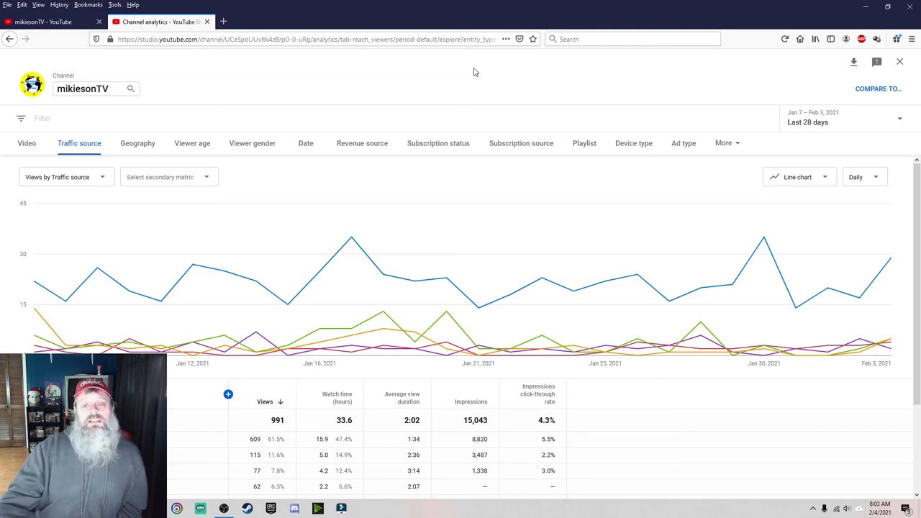